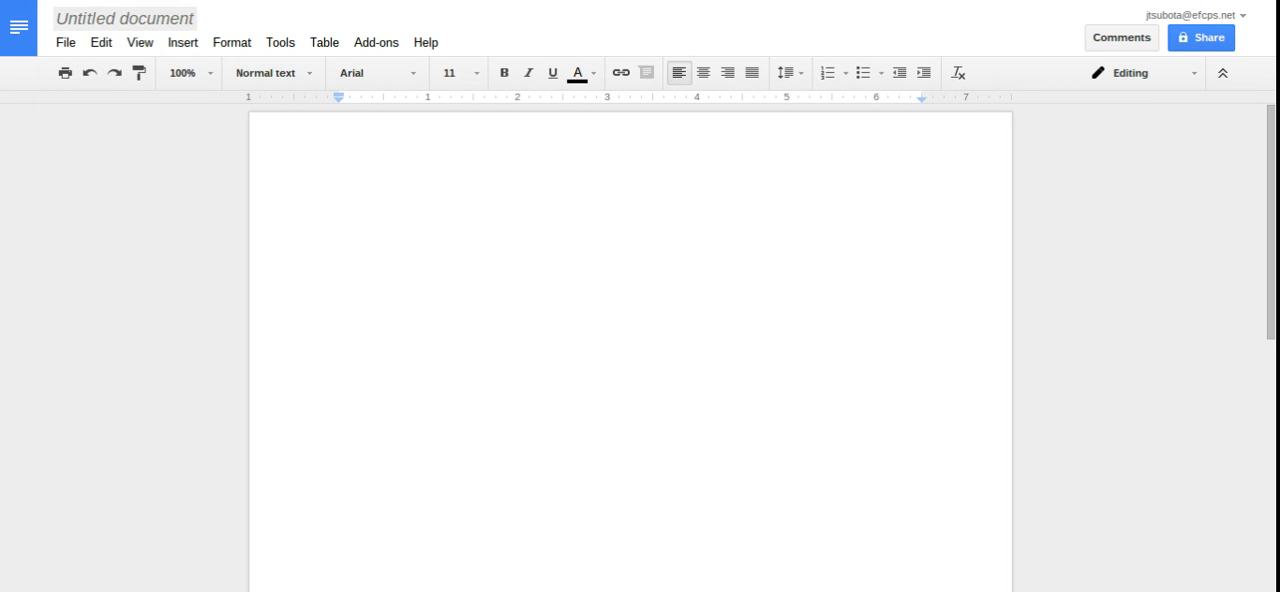
{"action": "left_click", "coordinate": [123, 18]}
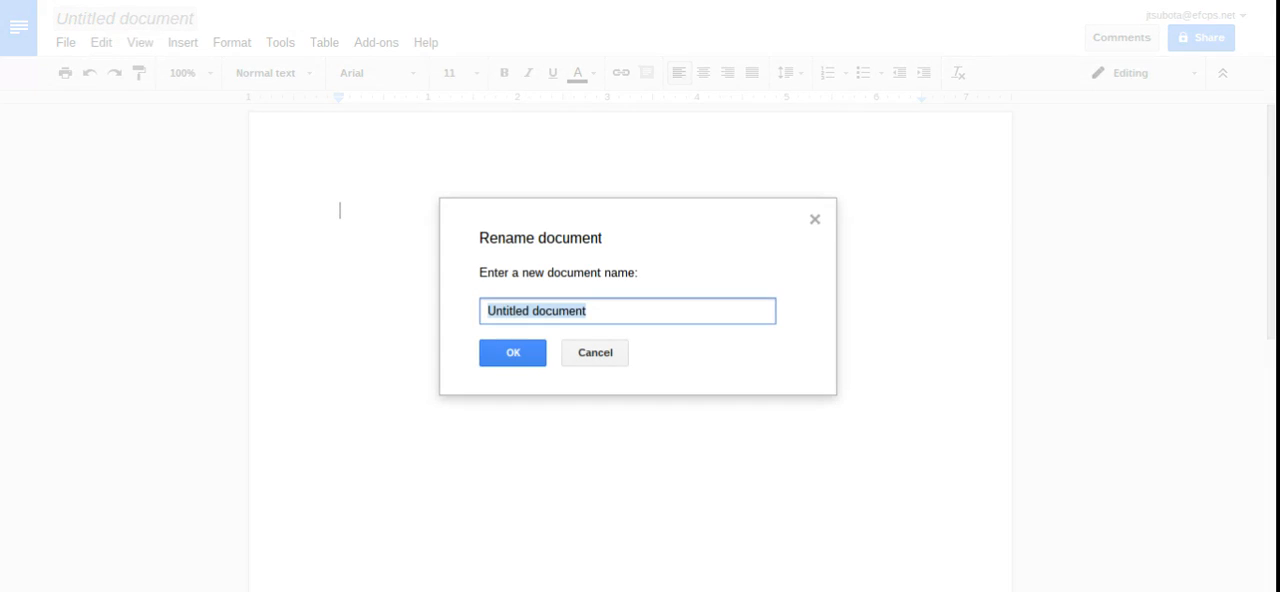
{"action": "type", "text": "Tsubota Jin Assign"}
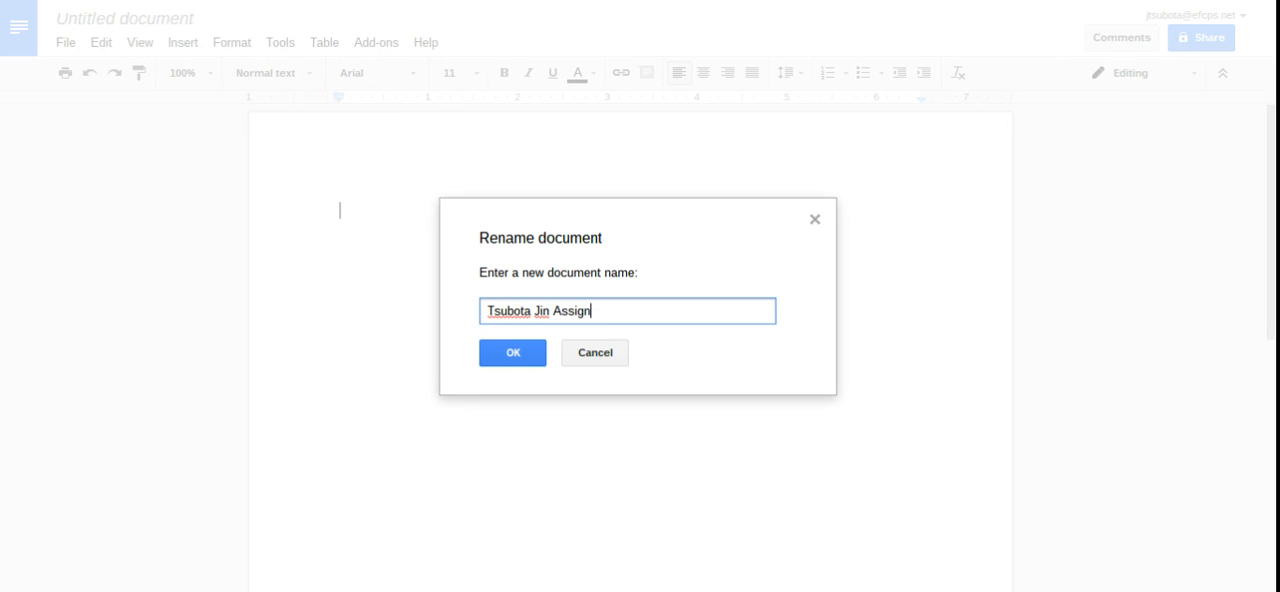
{"action": "type", "text": "ment Practice"}
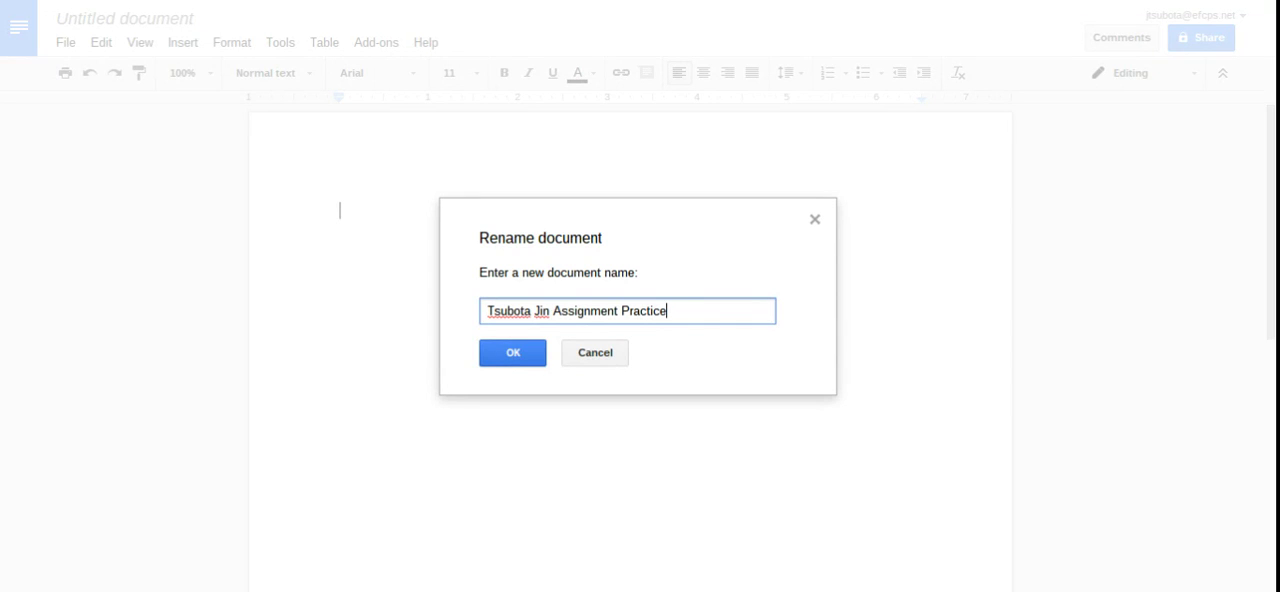
{"action": "left_click", "coordinate": [512, 352]}
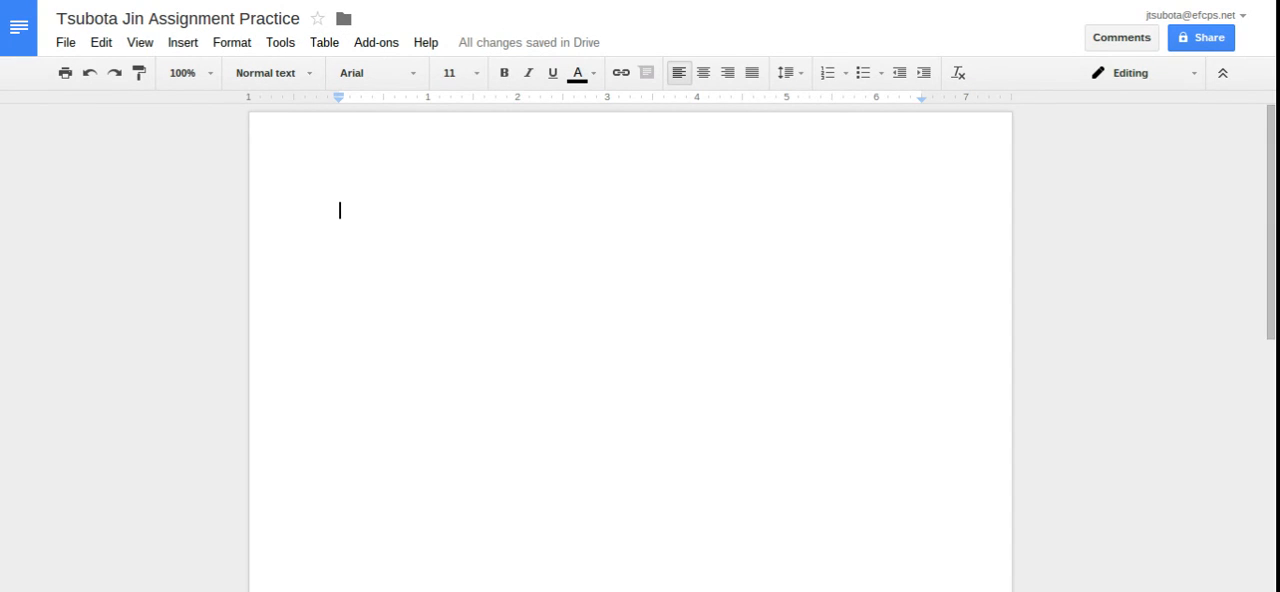
- Bring up the Move to dialog from the folder icon beside the title
{"action": "left_click", "coordinate": [348, 20]}
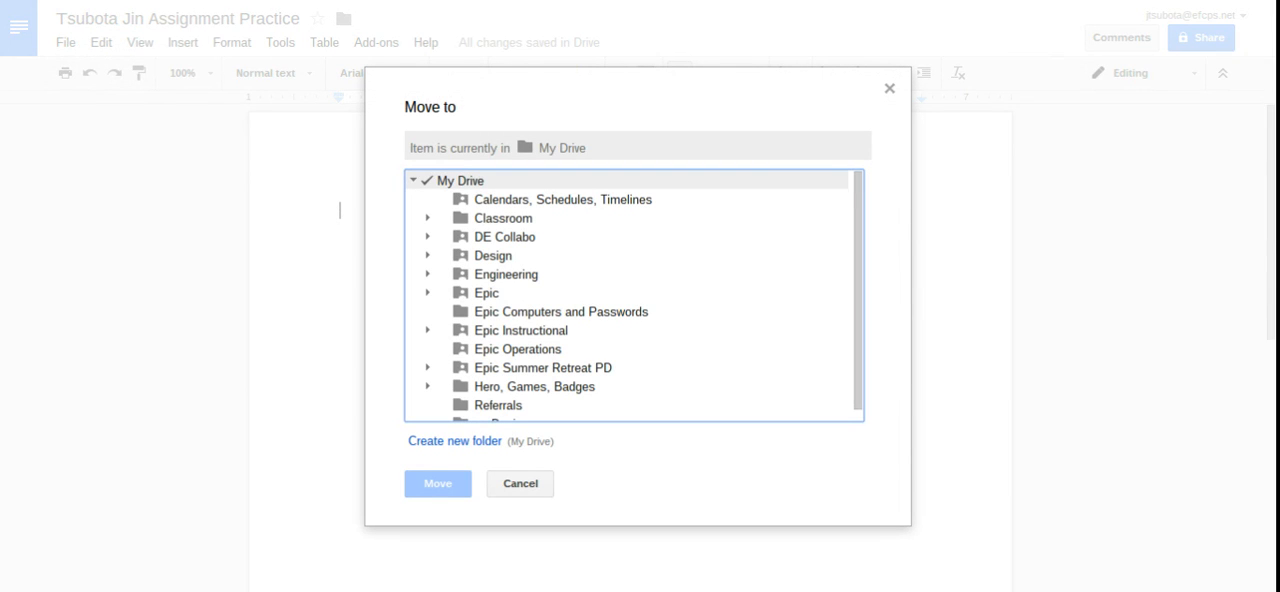
- Select Design as the destination folder, briefly trying Engineering before switching back
{"action": "left_click", "coordinate": [494, 255]}
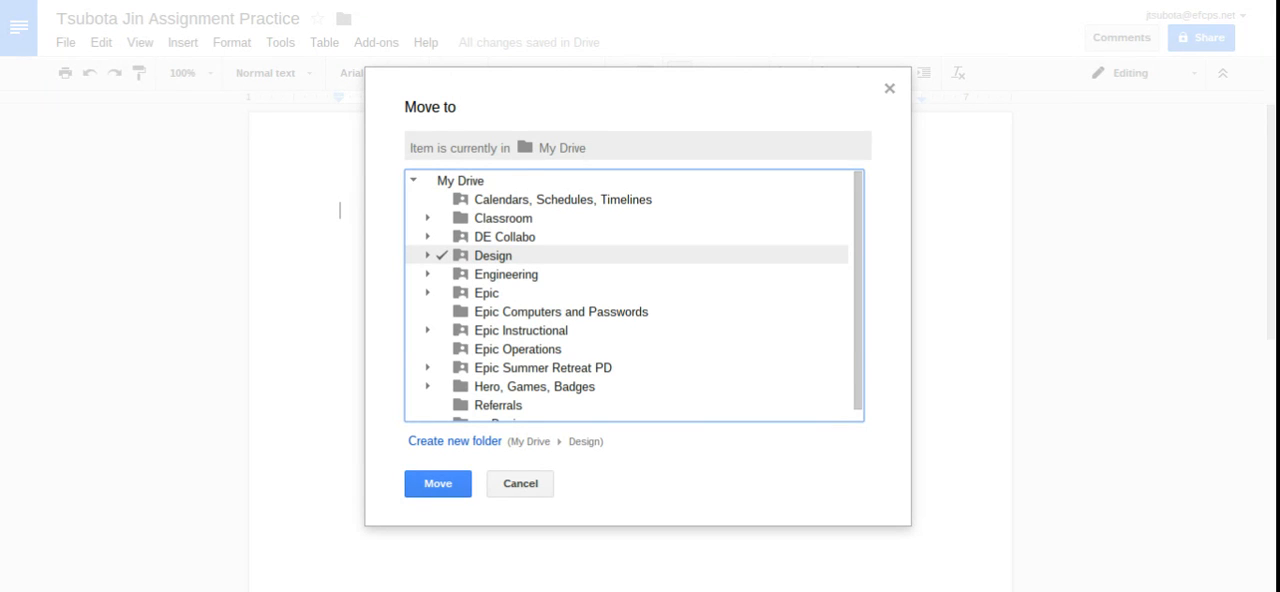
{"action": "left_click", "coordinate": [505, 274]}
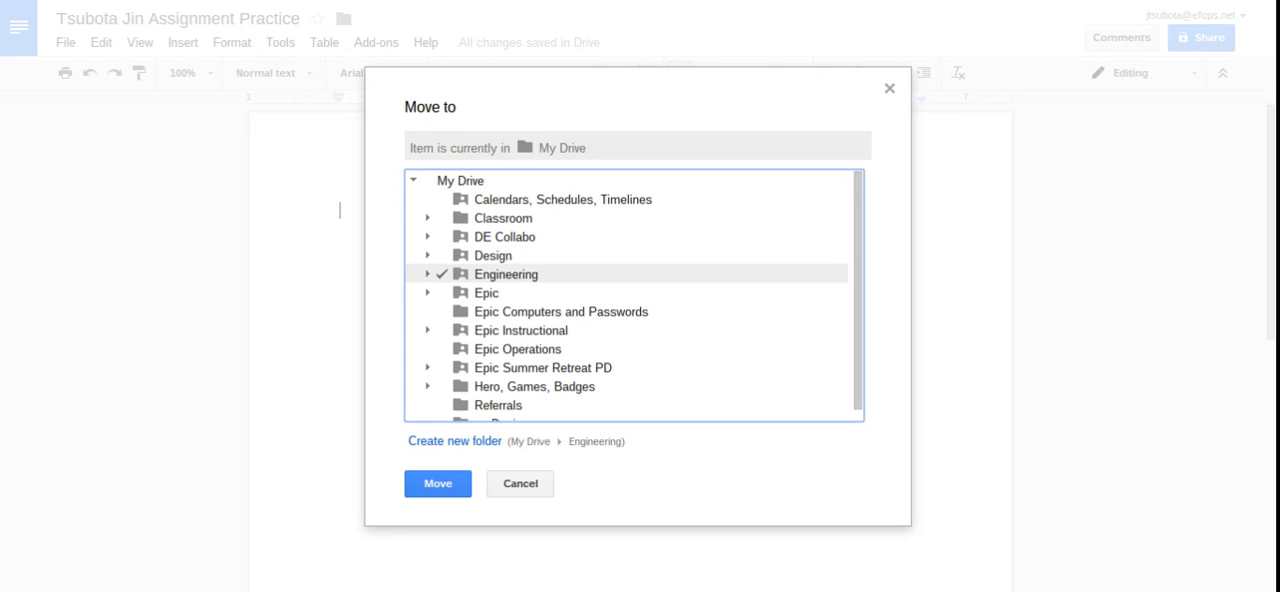
{"action": "left_click", "coordinate": [493, 255]}
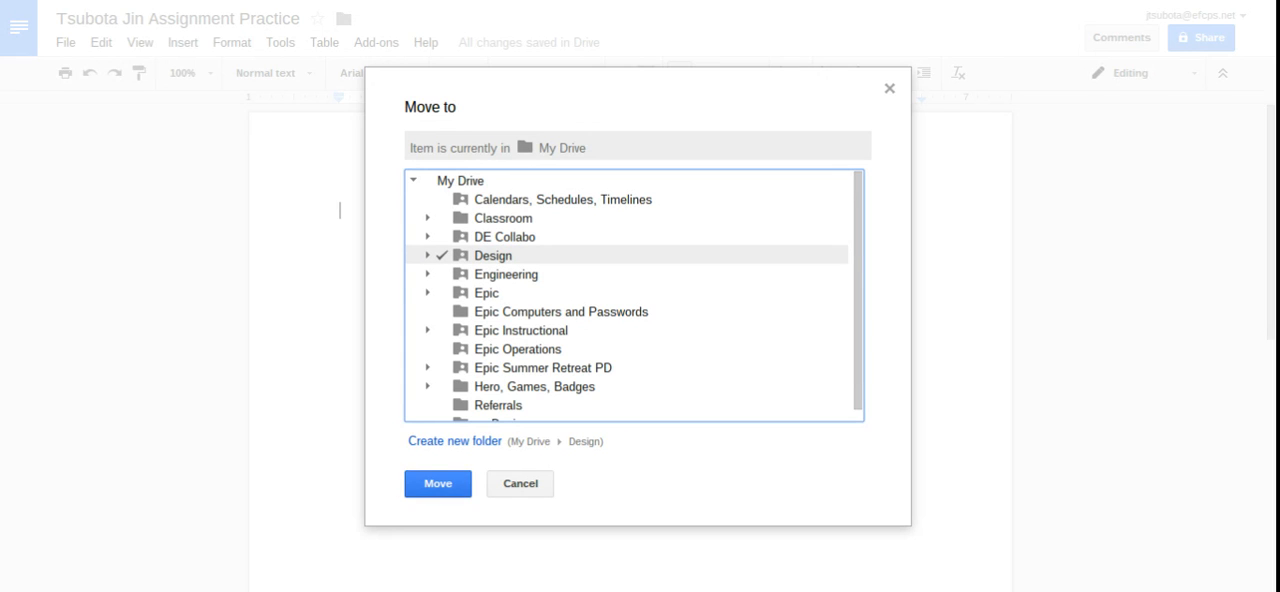